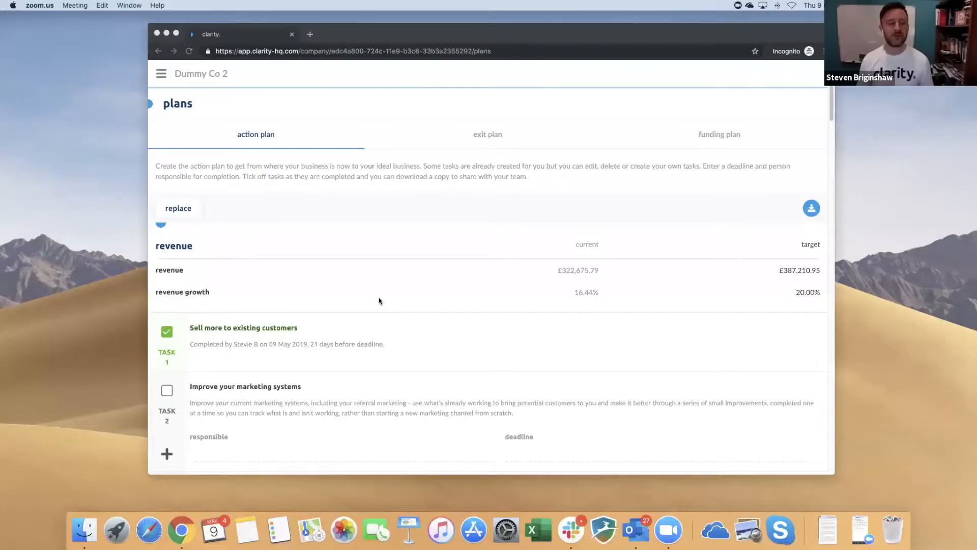
mouse_move(381, 277)
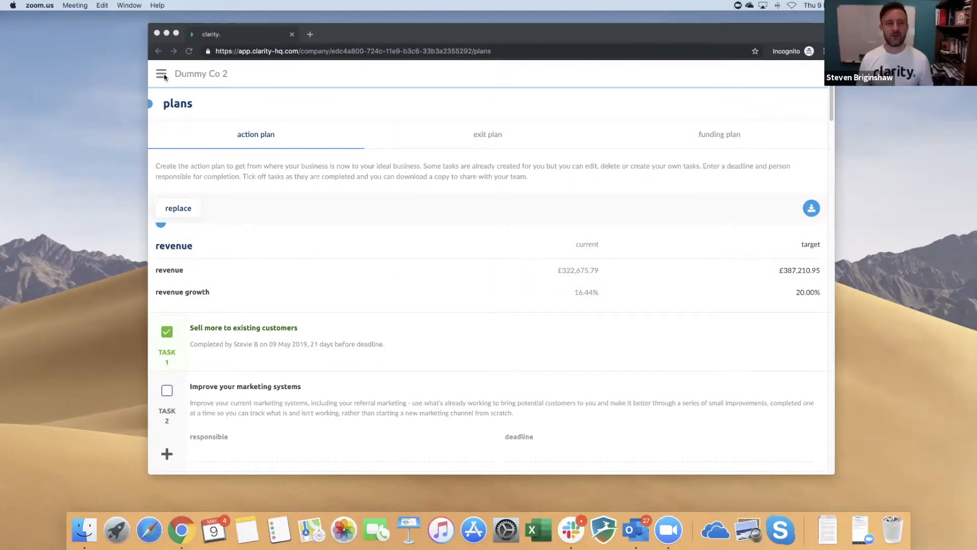
- Show Clarity's side navigation listing numbers, documents, plans and settings
left_click(162, 74)
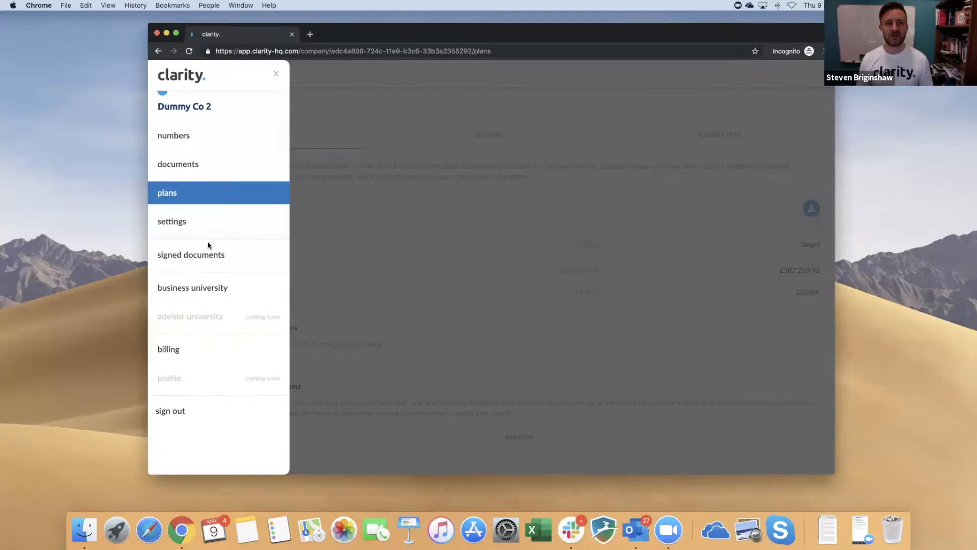
mouse_move(177, 164)
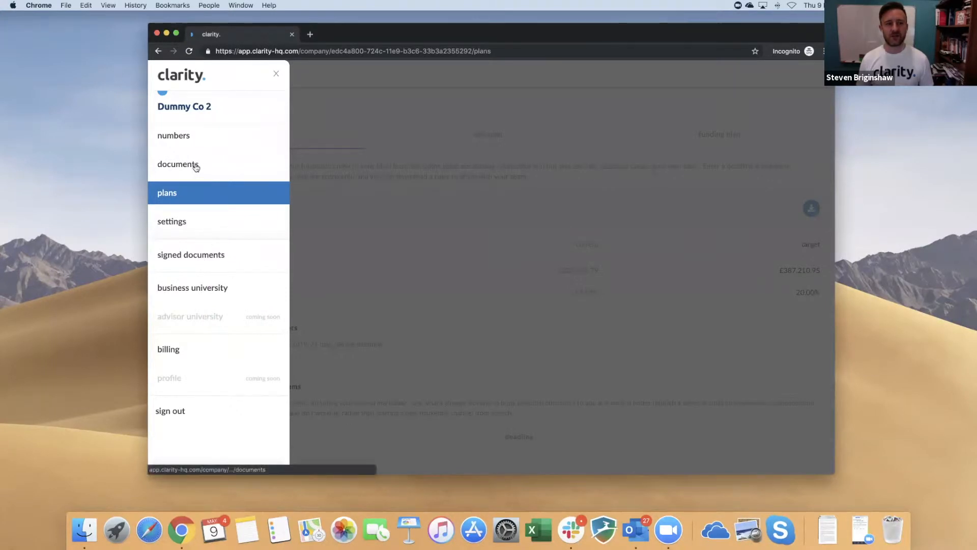
- Go to Dummy Co 2's documents area with its top-level folders from Assets to Team
left_click(178, 164)
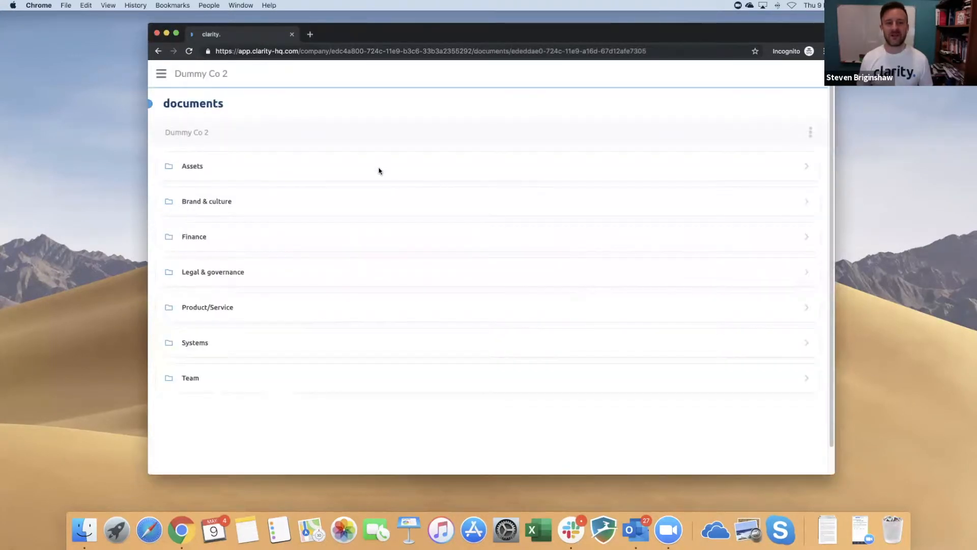
mouse_move(410, 410)
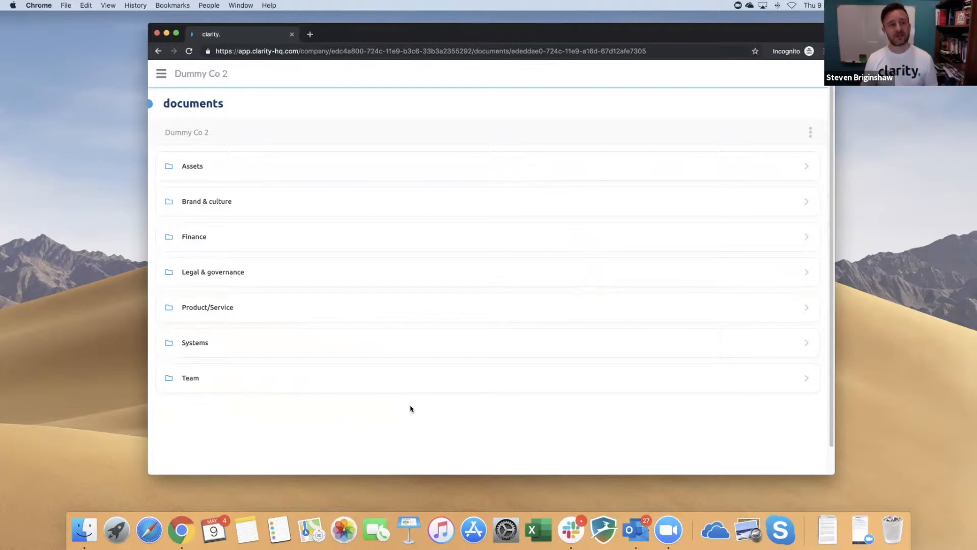
mouse_move(268, 199)
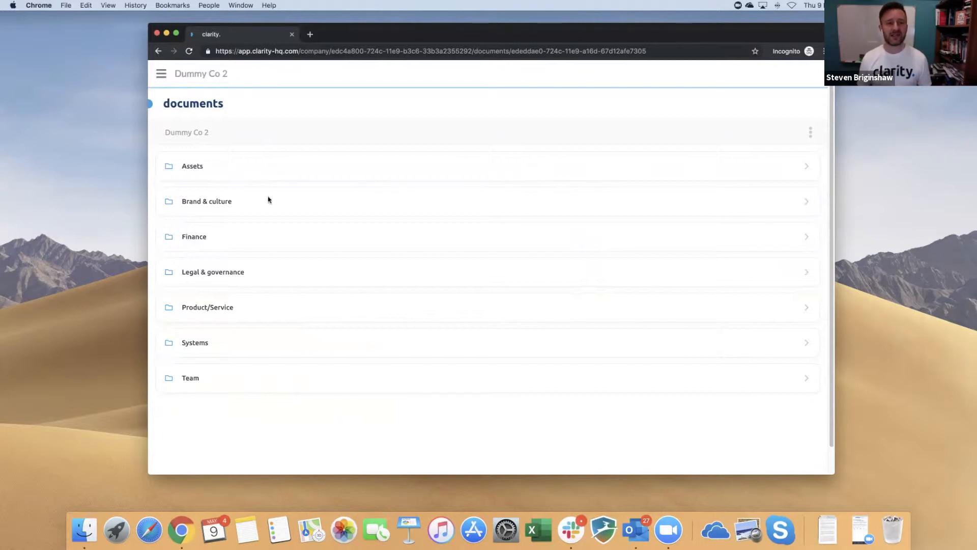
mouse_move(312, 271)
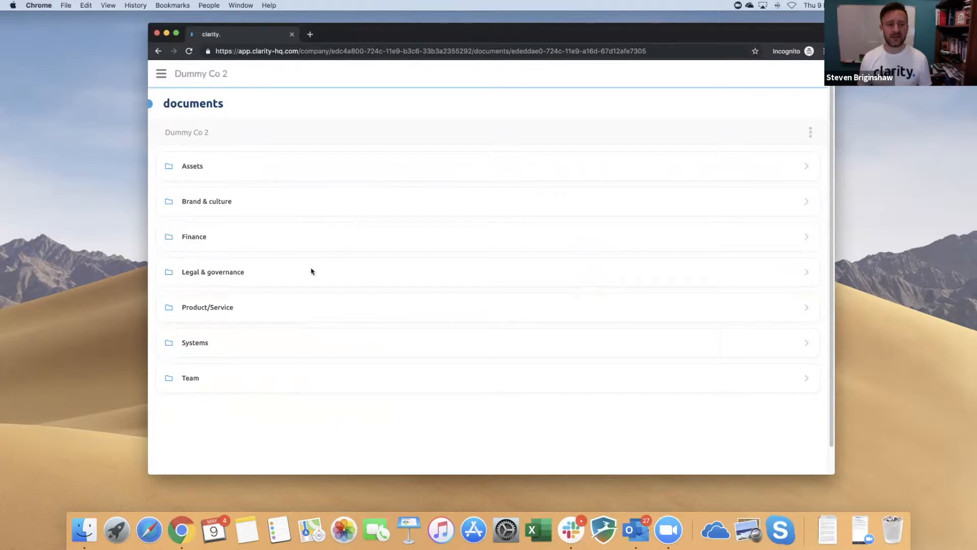
mouse_move(262, 309)
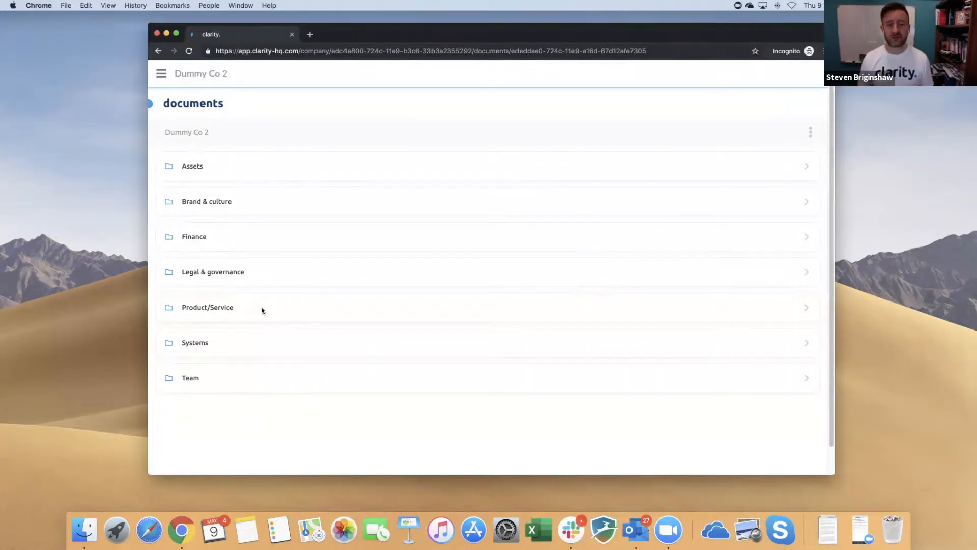
mouse_move(321, 399)
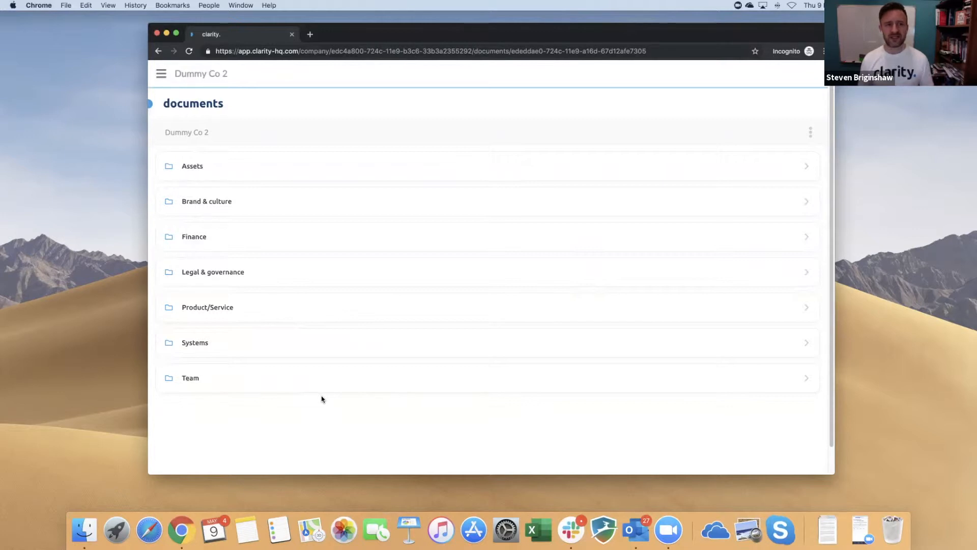
mouse_move(269, 282)
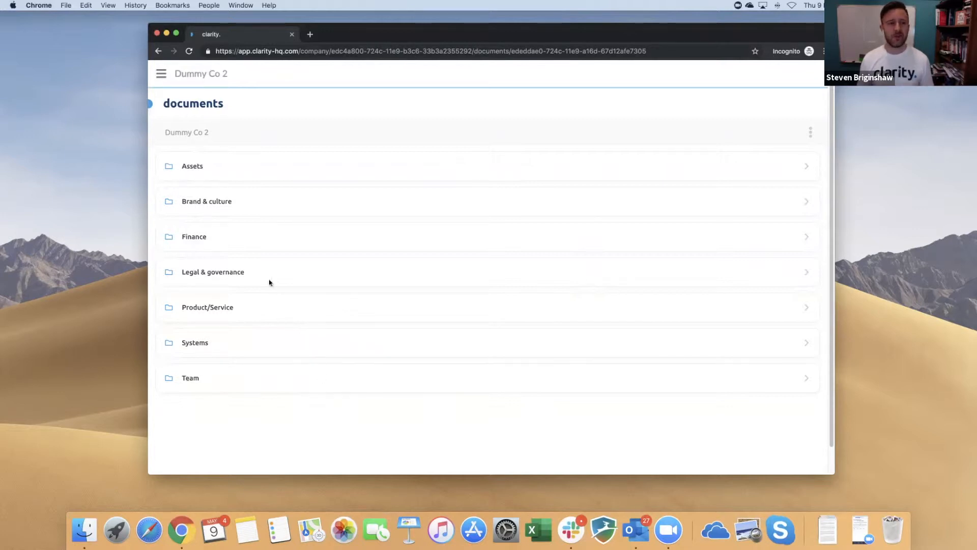
- Enter the Brand & culture folder and reveal its subfolders down to Vision
left_click(207, 200)
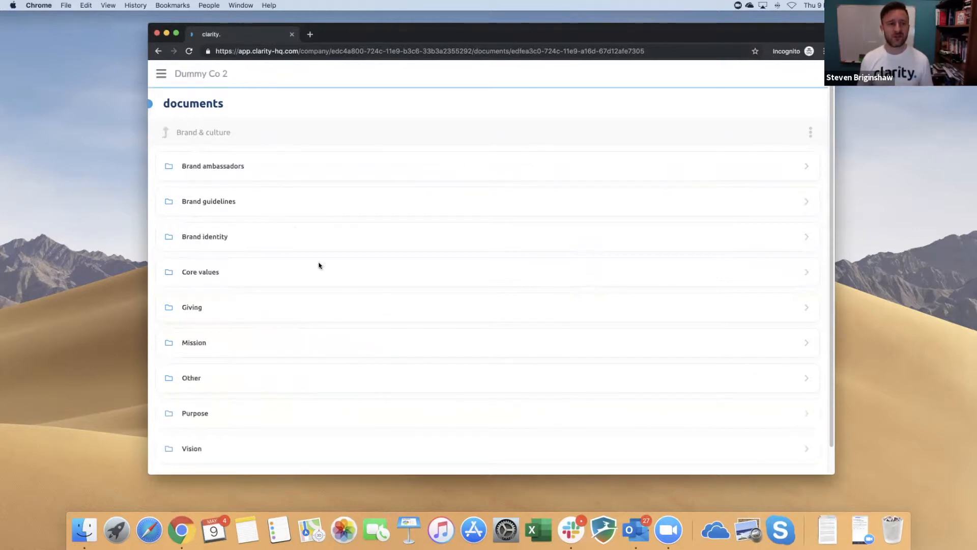
mouse_move(279, 215)
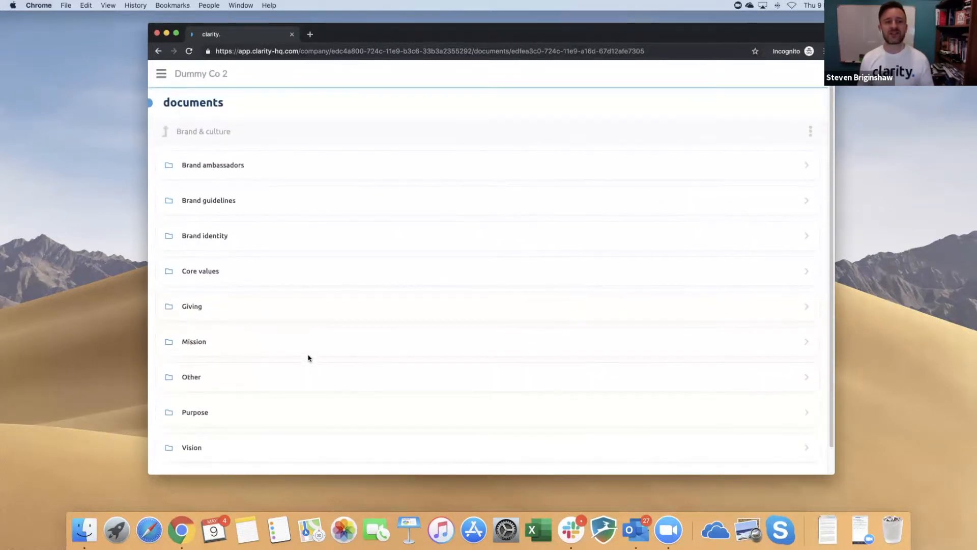
scroll("down", 3)
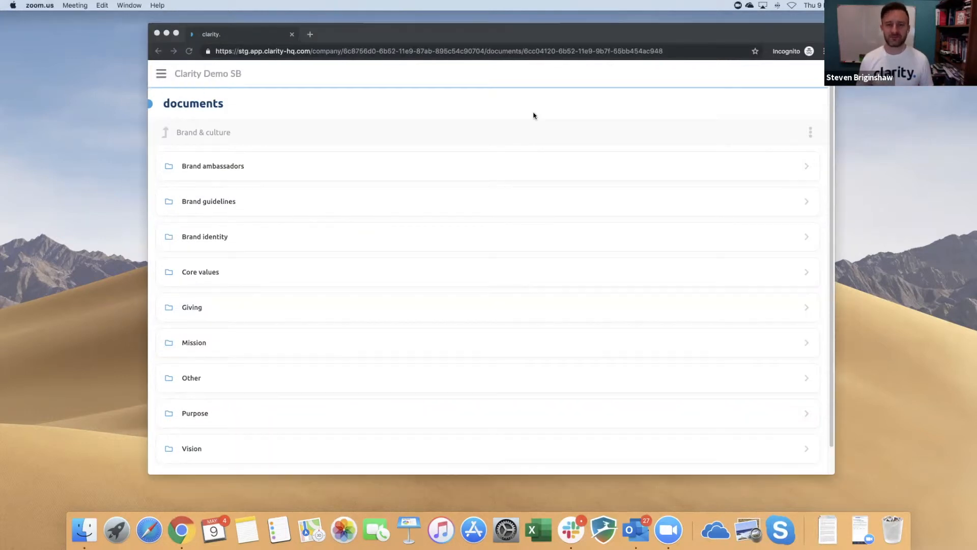
mouse_move(312, 451)
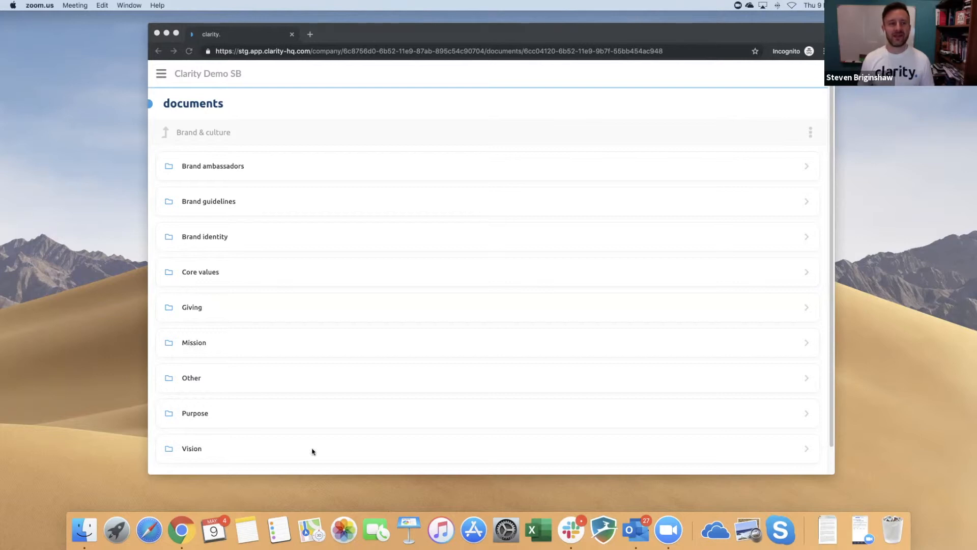
mouse_move(323, 414)
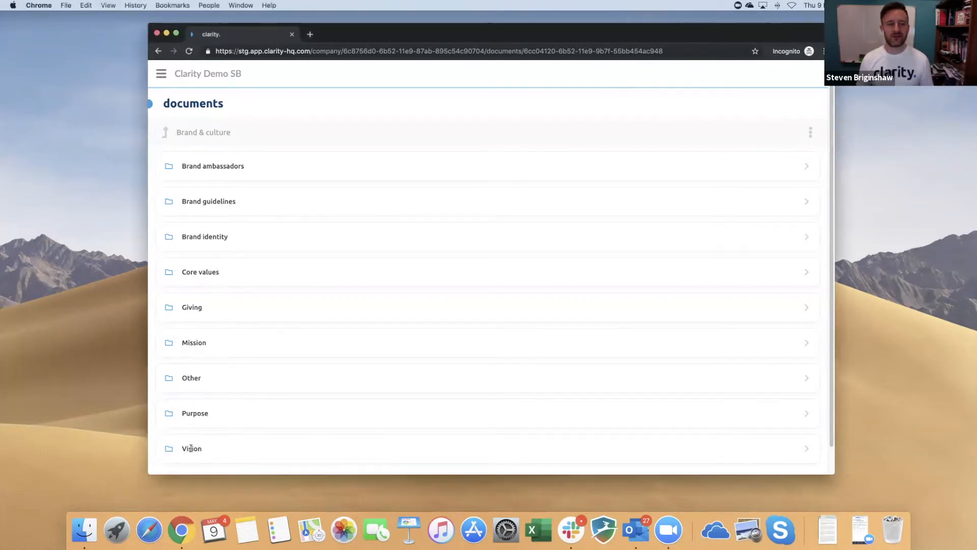
- Upload Your Vision.pages from Downloads into the Vision folder
left_click(191, 448)
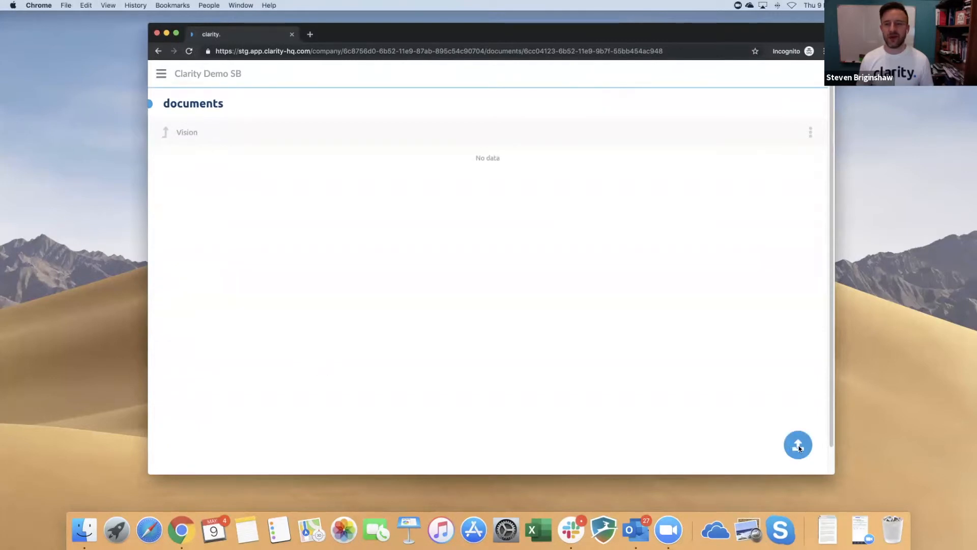
left_click(798, 445)
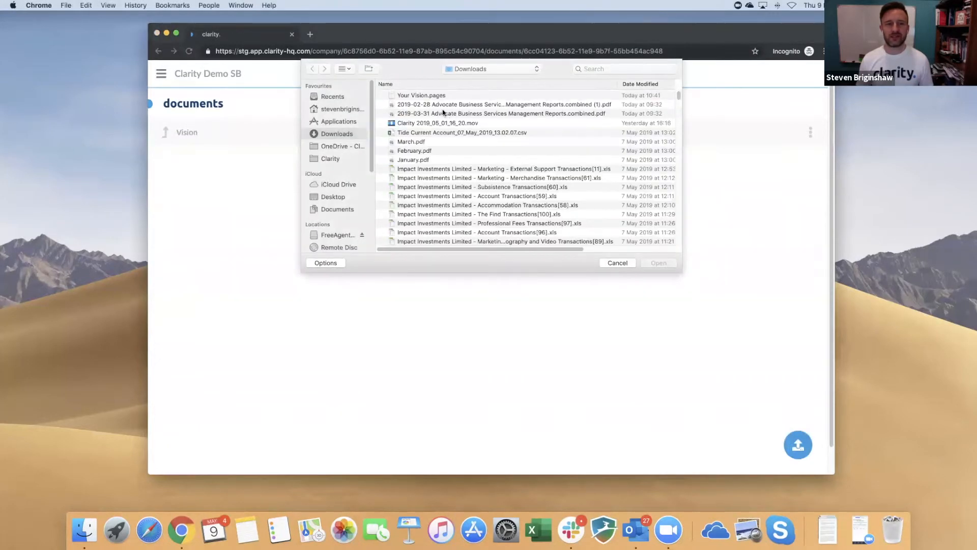
left_click(420, 95)
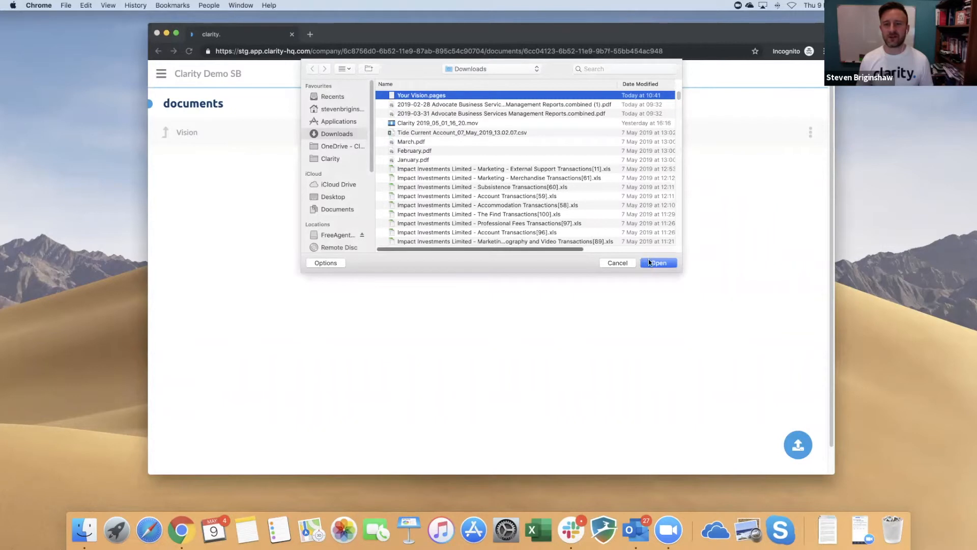
left_click(658, 263)
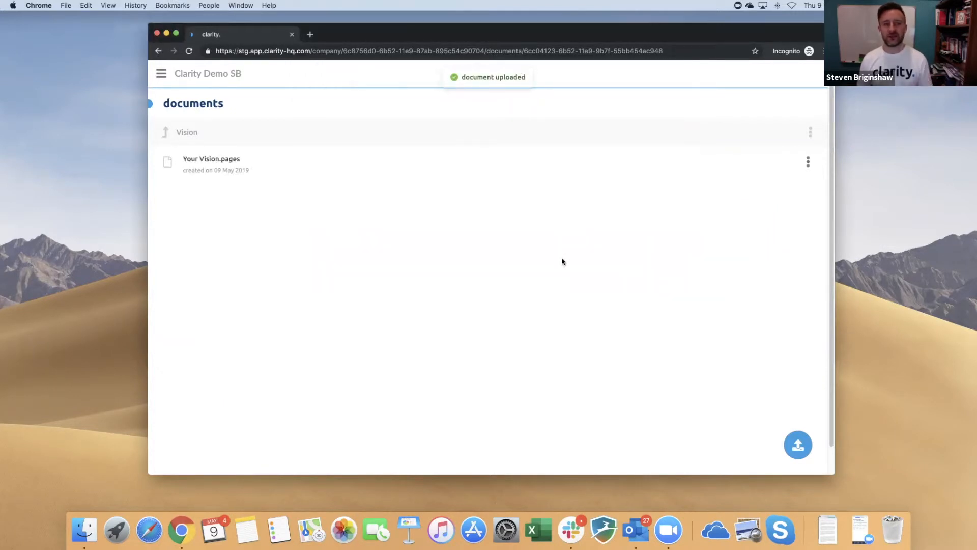
- Start signing Your Vision.pages and add the suggested email as a second signee
left_click(807, 162)
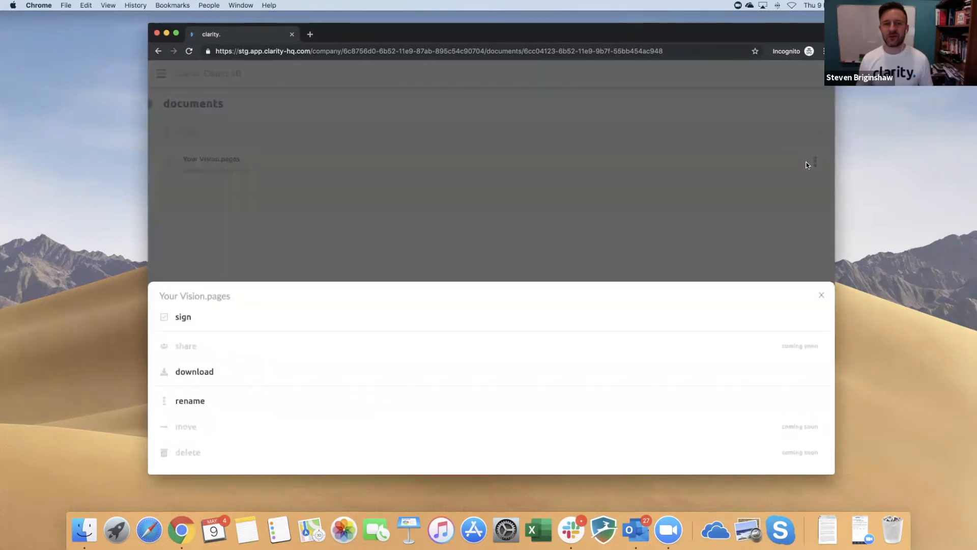
left_click(182, 316)
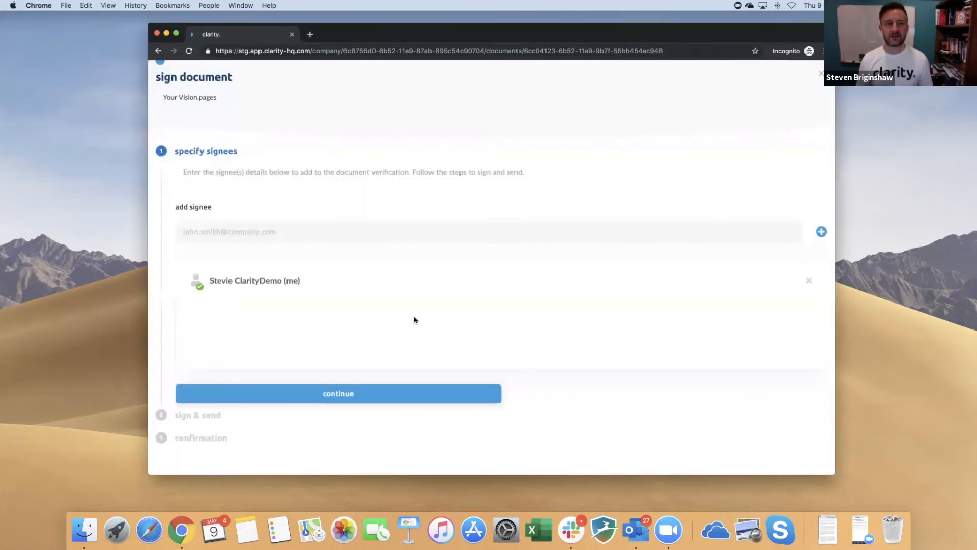
left_click(384, 231)
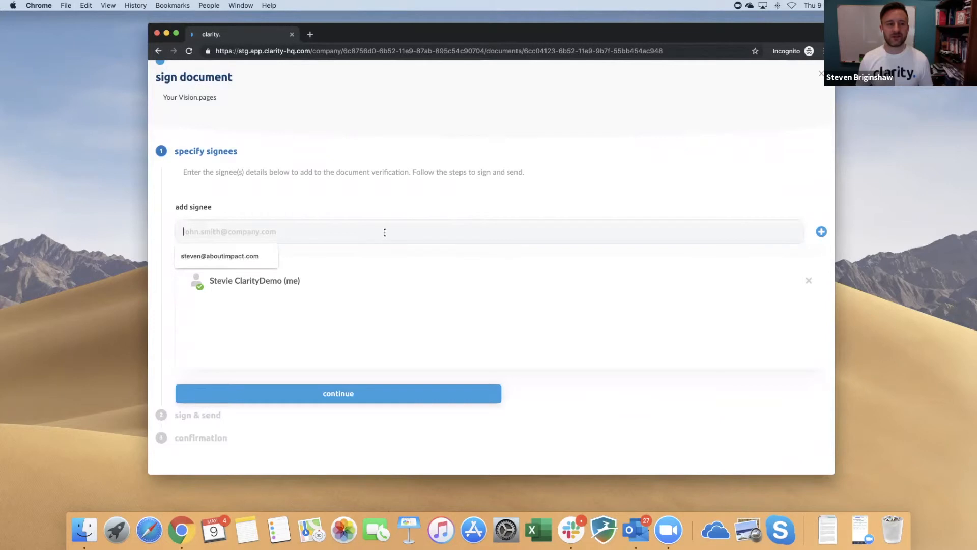
left_click(219, 256)
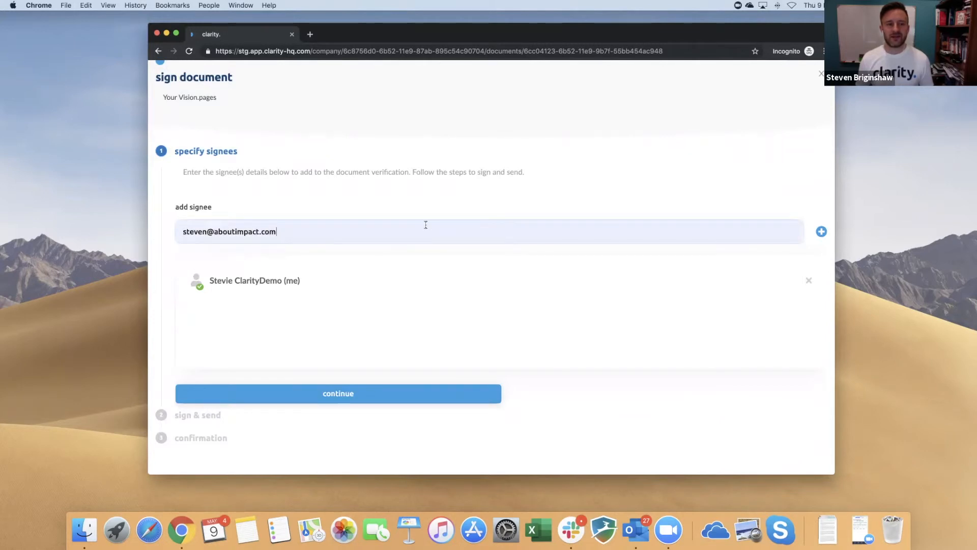
left_click(822, 231)
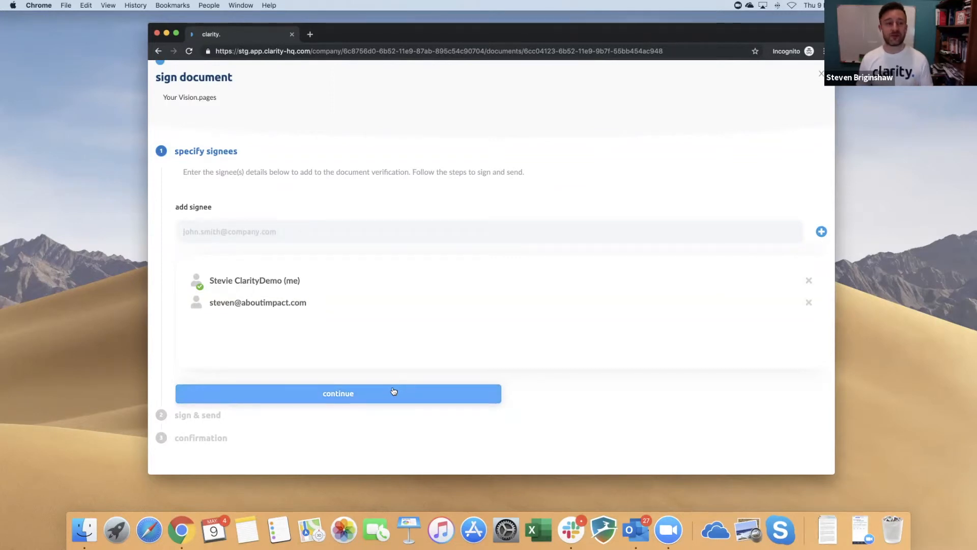
- Enable a custom message, agree to sign and cover fees, and sign & send Your Vision.pages
left_click(338, 393)
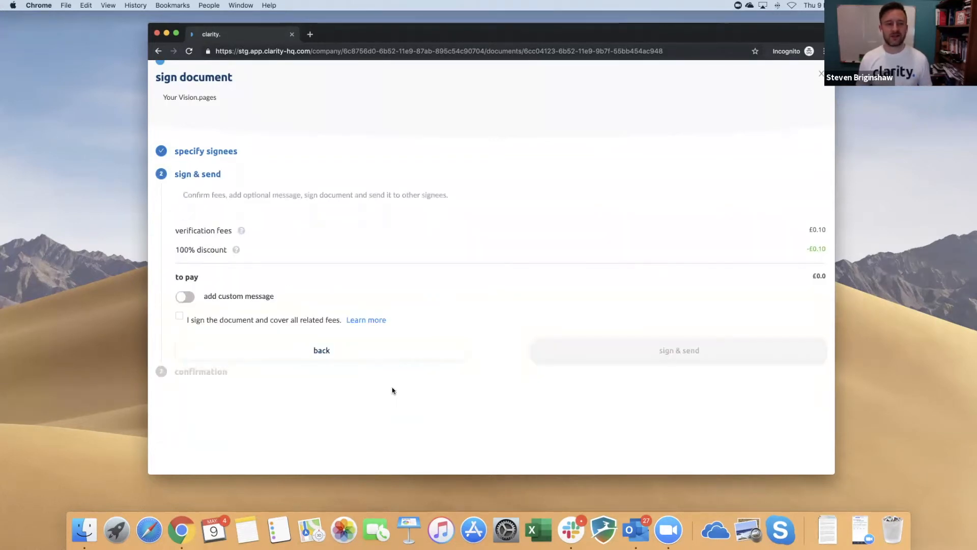
mouse_move(387, 259)
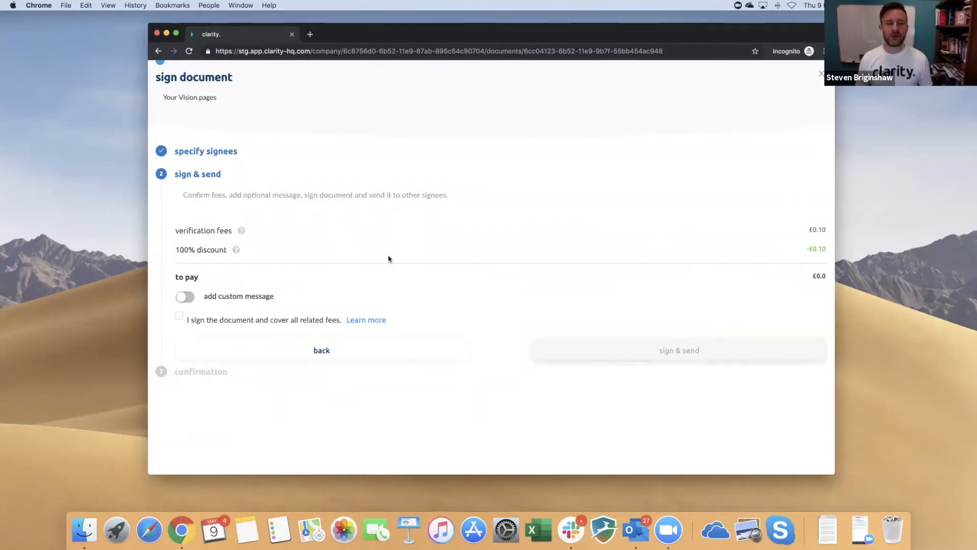
mouse_move(217, 235)
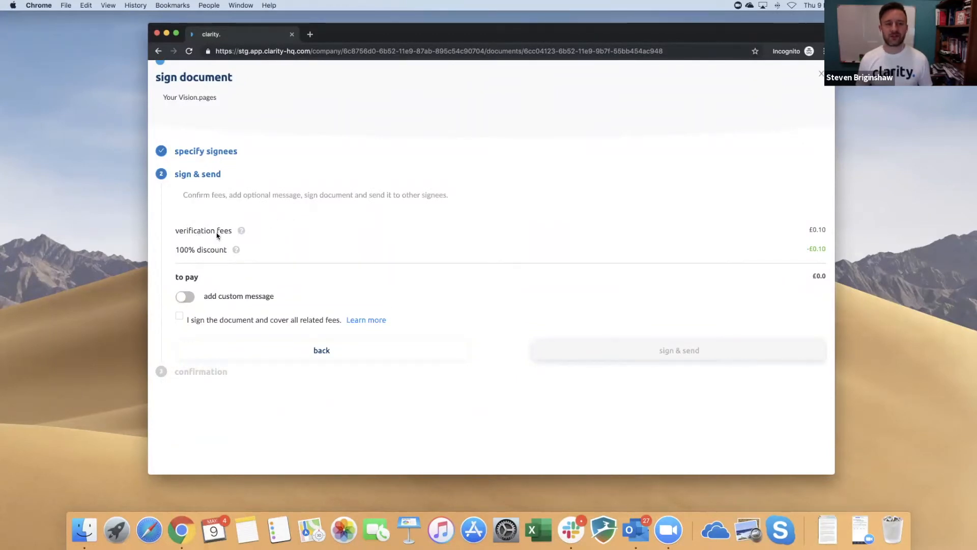
mouse_move(288, 232)
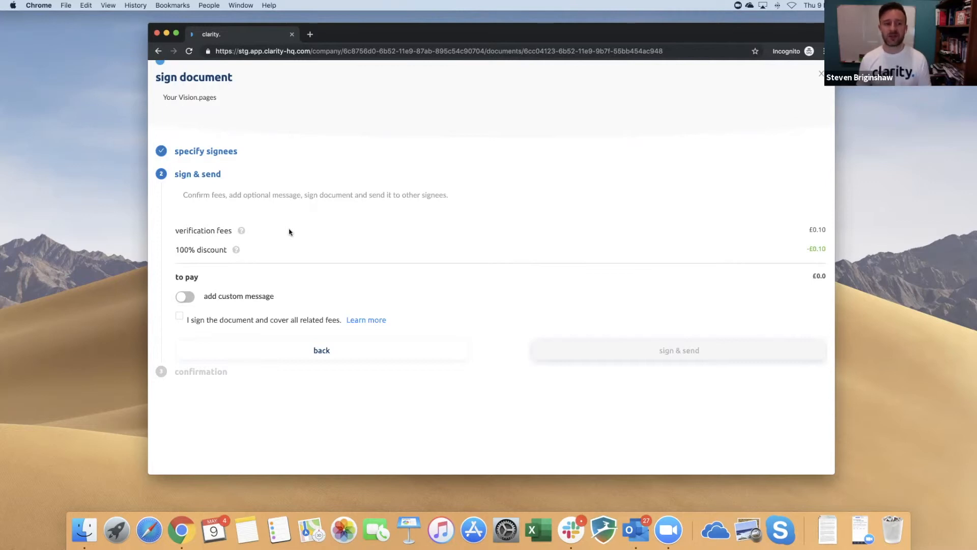
mouse_move(185, 260)
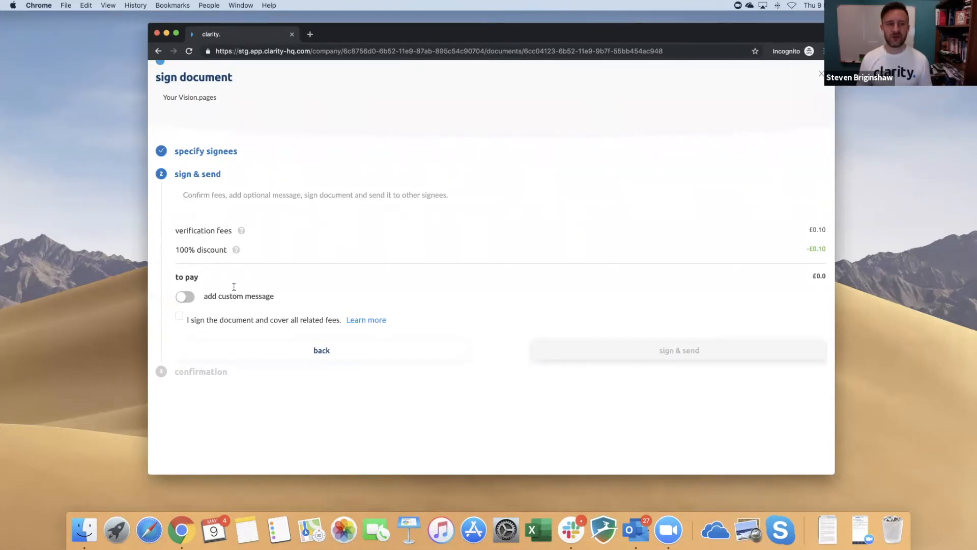
left_click(184, 296)
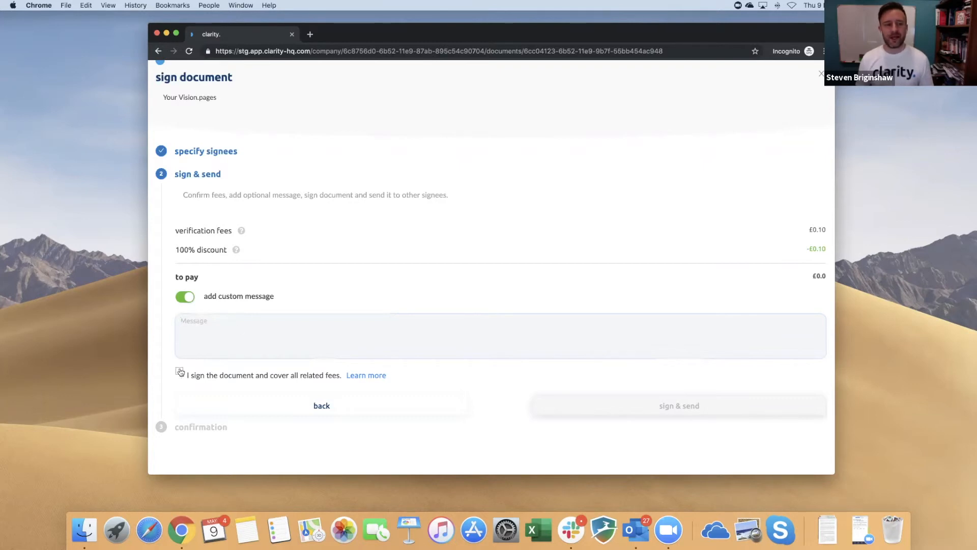
left_click(179, 370)
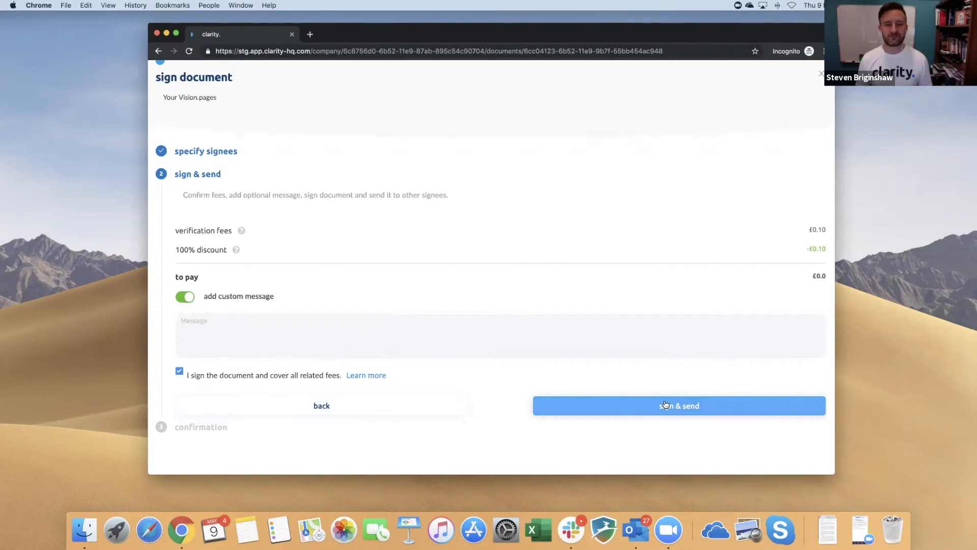
left_click(680, 405)
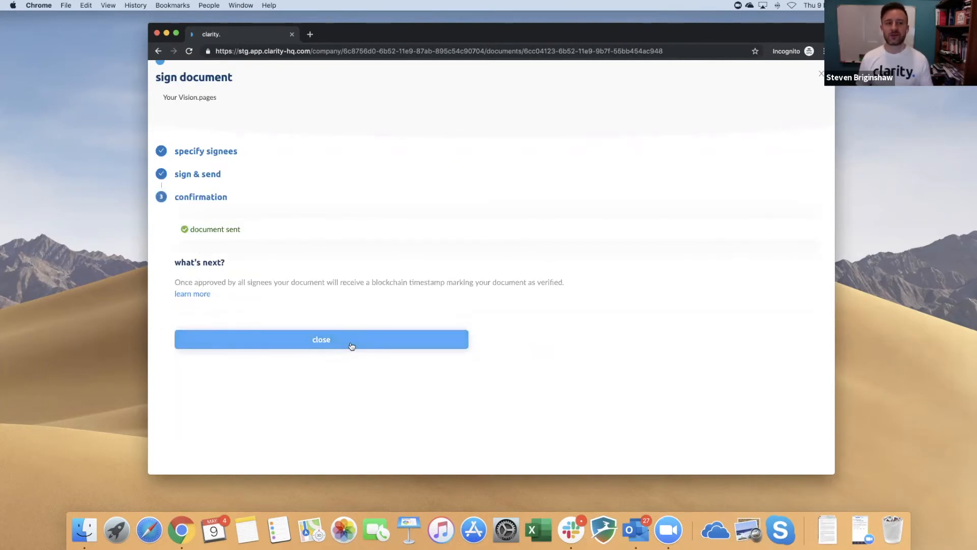
- Dismiss the document-sent confirmation and return to the Vision folder listing
left_click(321, 339)
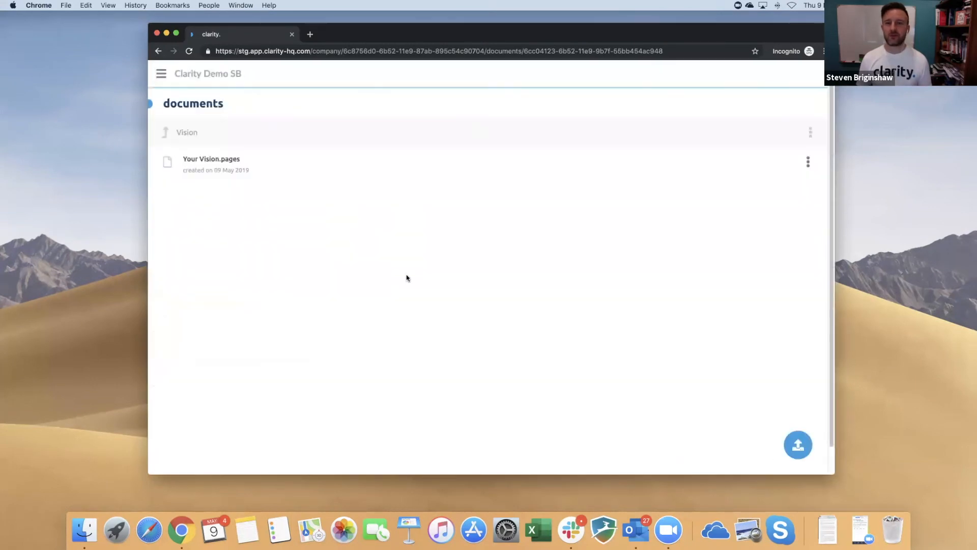
mouse_move(411, 276)
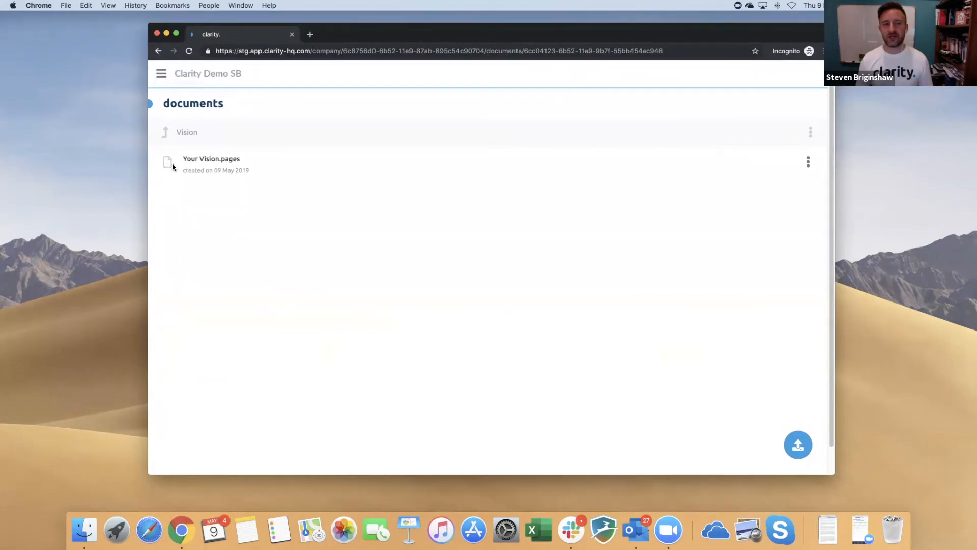
mouse_move(212, 205)
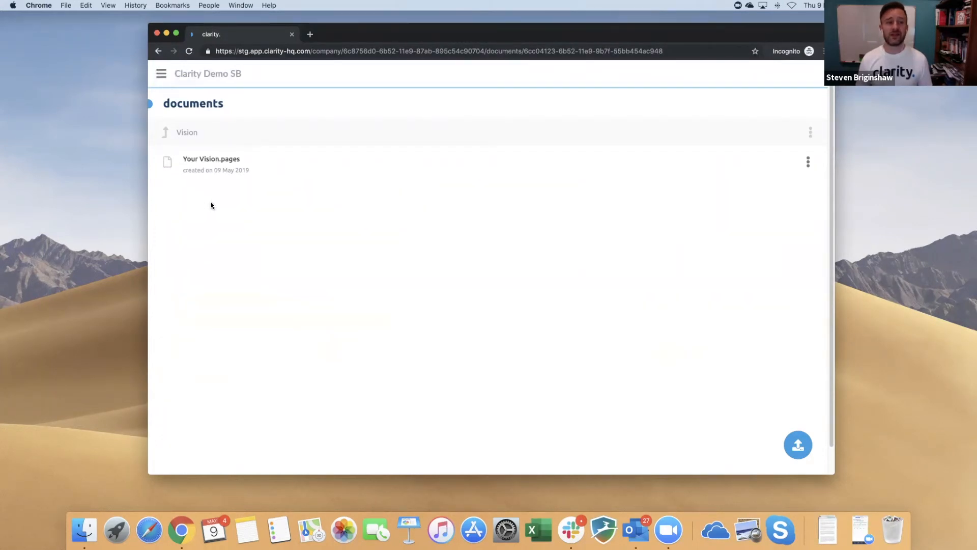